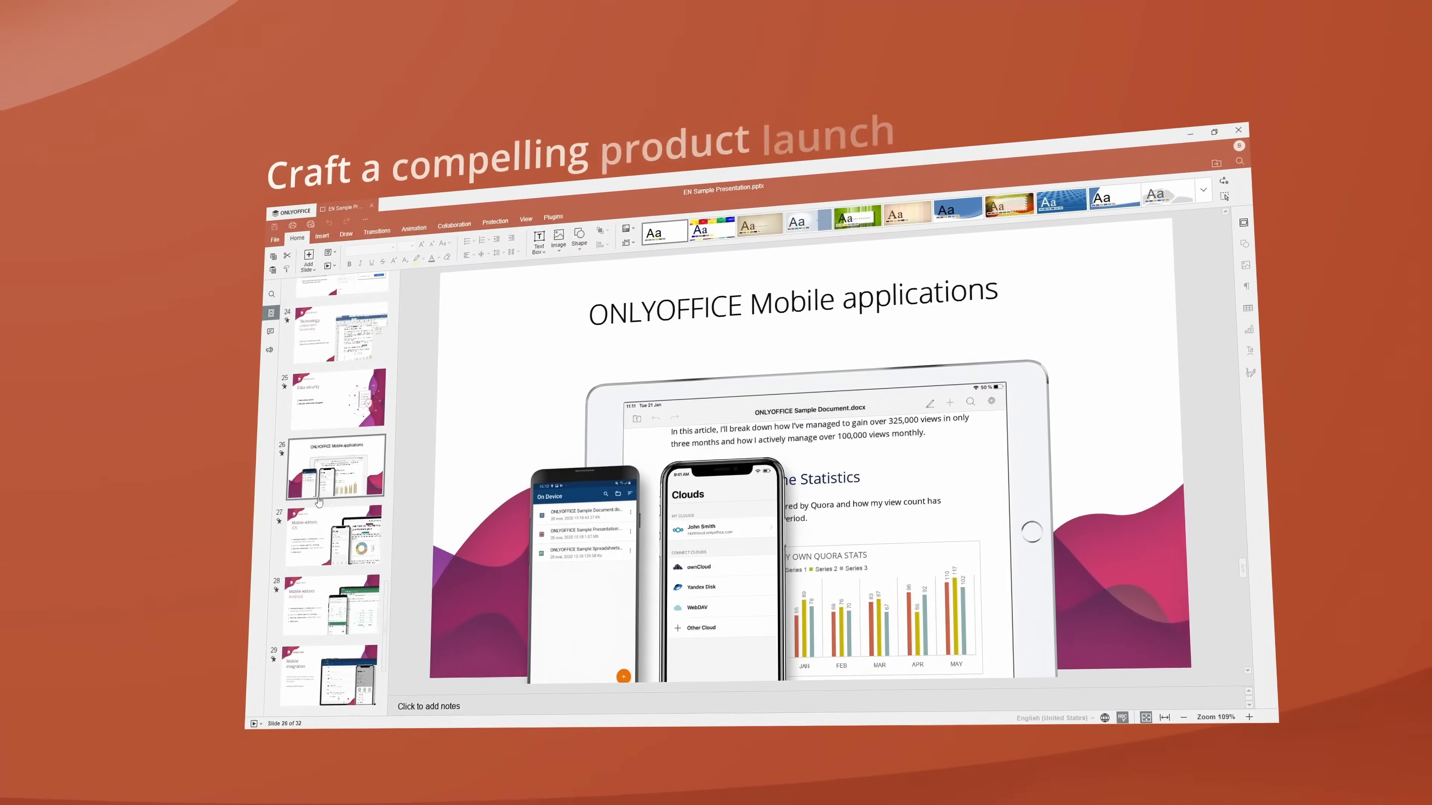
- Browse the sample decks and view the Summary 2023 slide
click(334, 536)
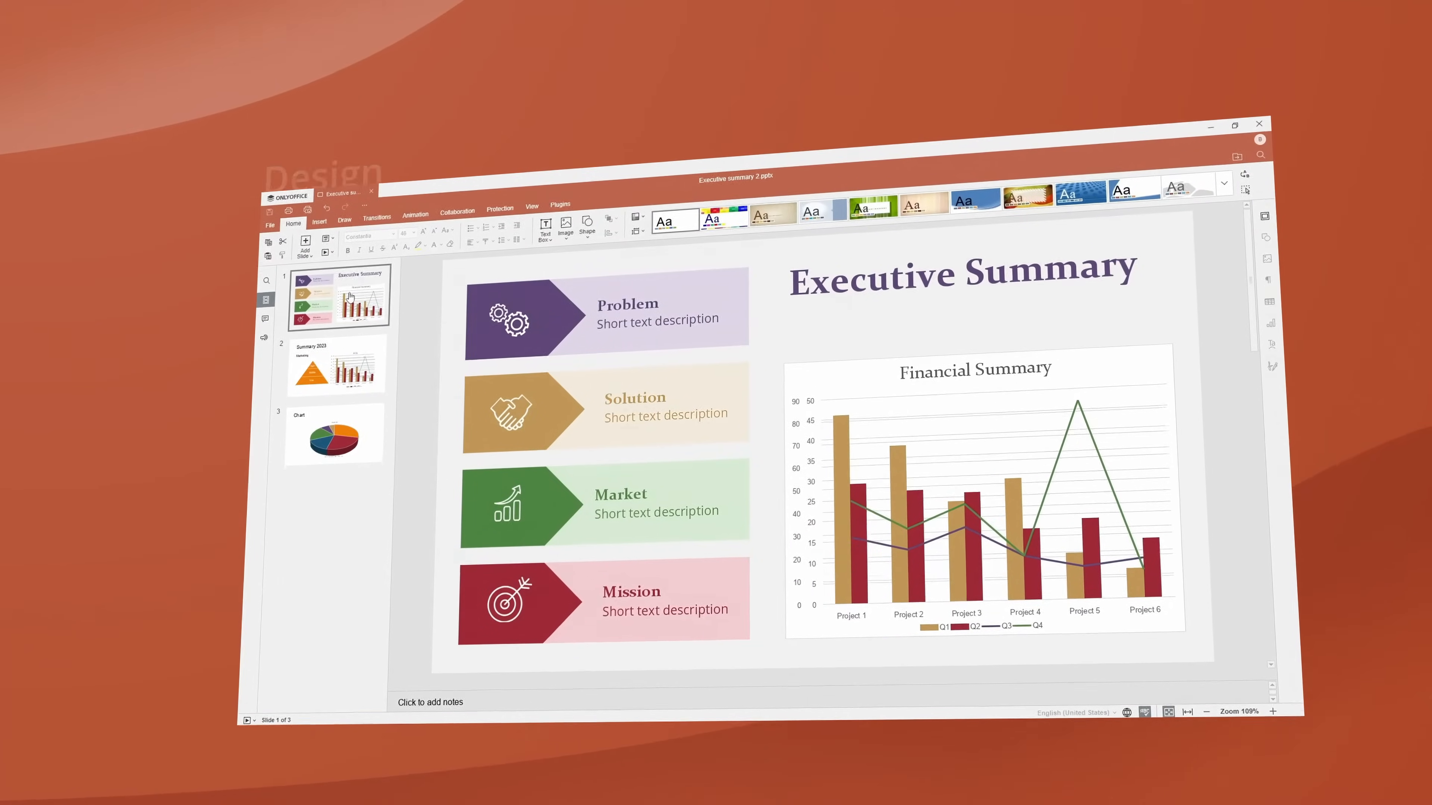
click(335, 363)
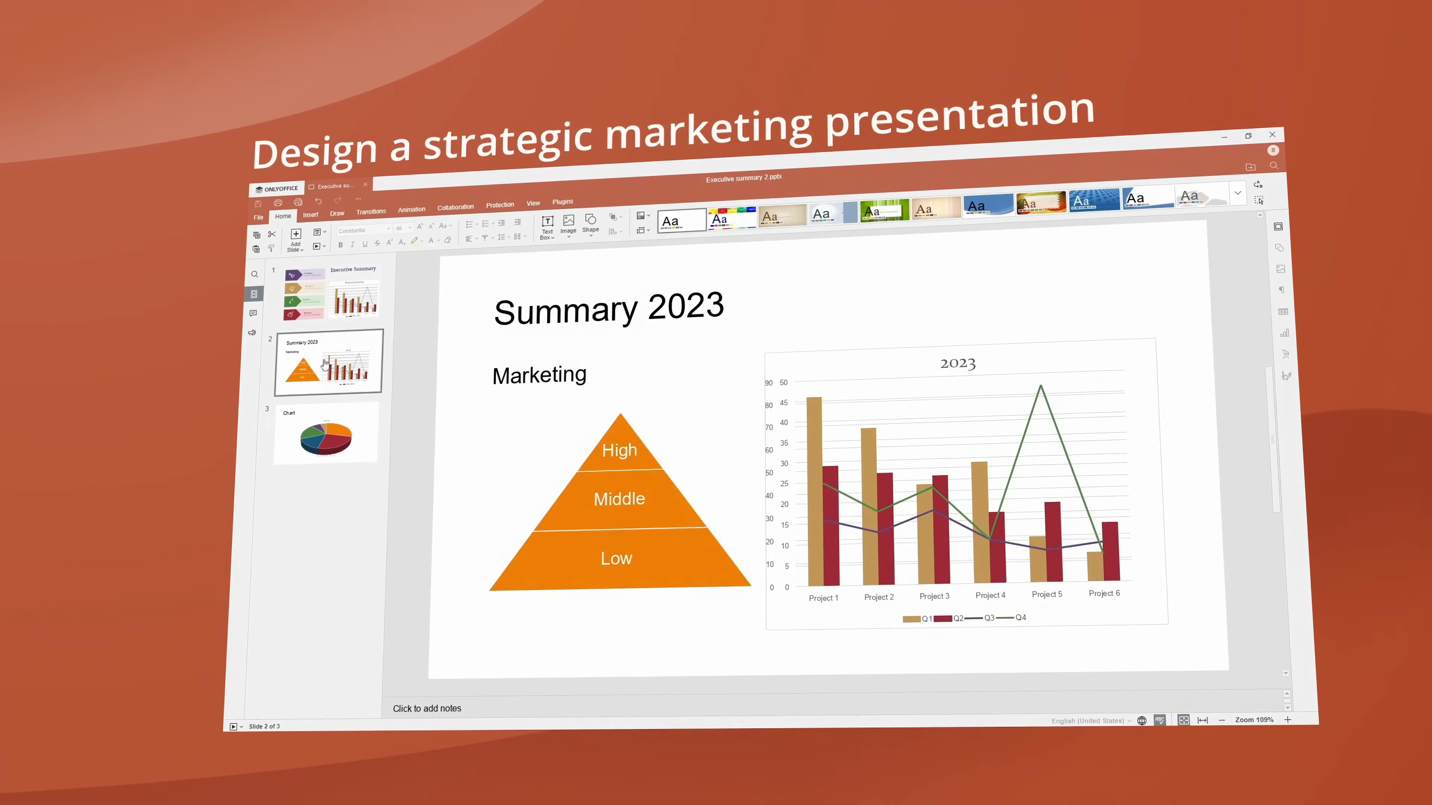
click(324, 434)
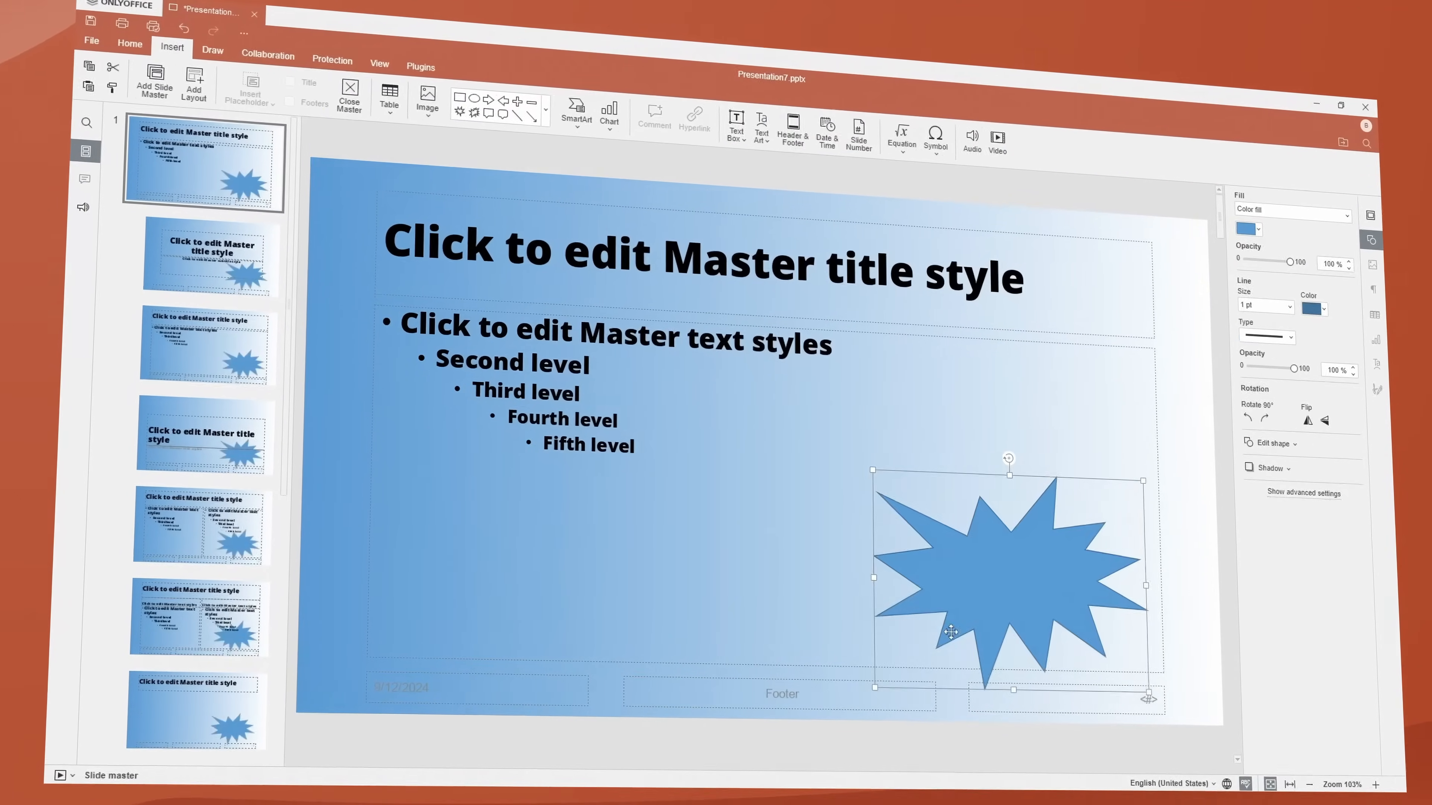
- Add a starburst shape over the gradient on the slide master, then choose a layout for a new slide
click(124, 57)
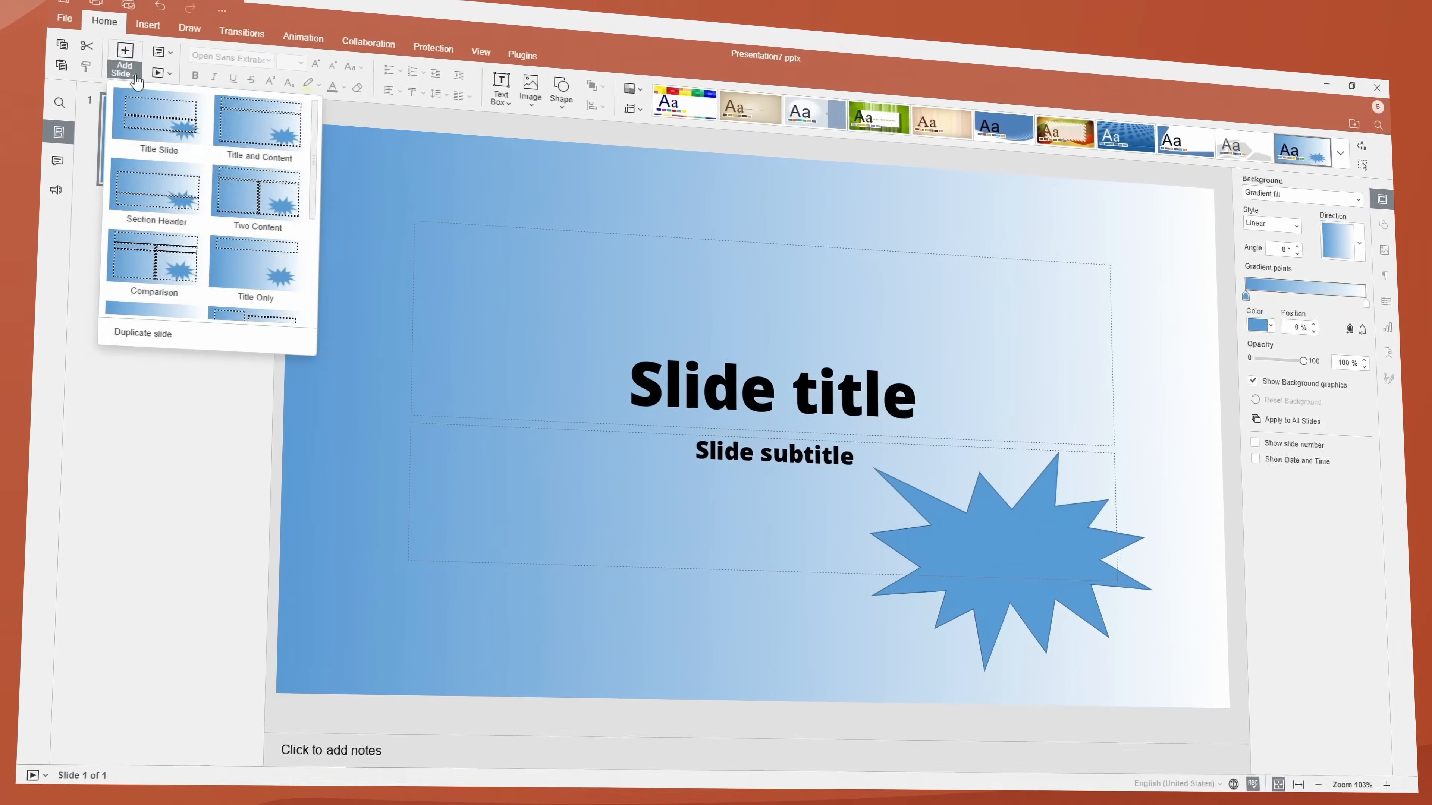
click(256, 191)
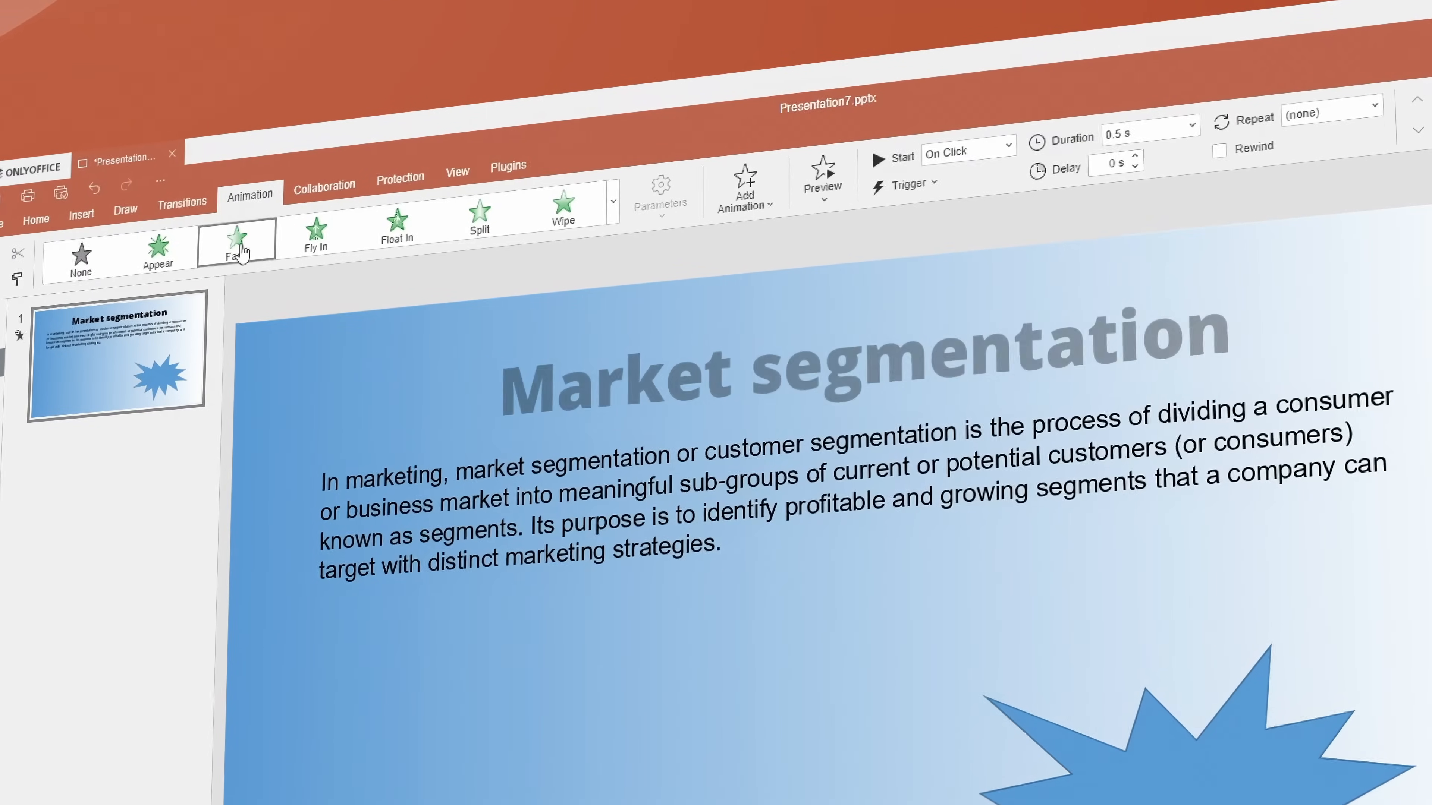
- Apply the Fade animation to the Market segmentation slide's content
click(237, 244)
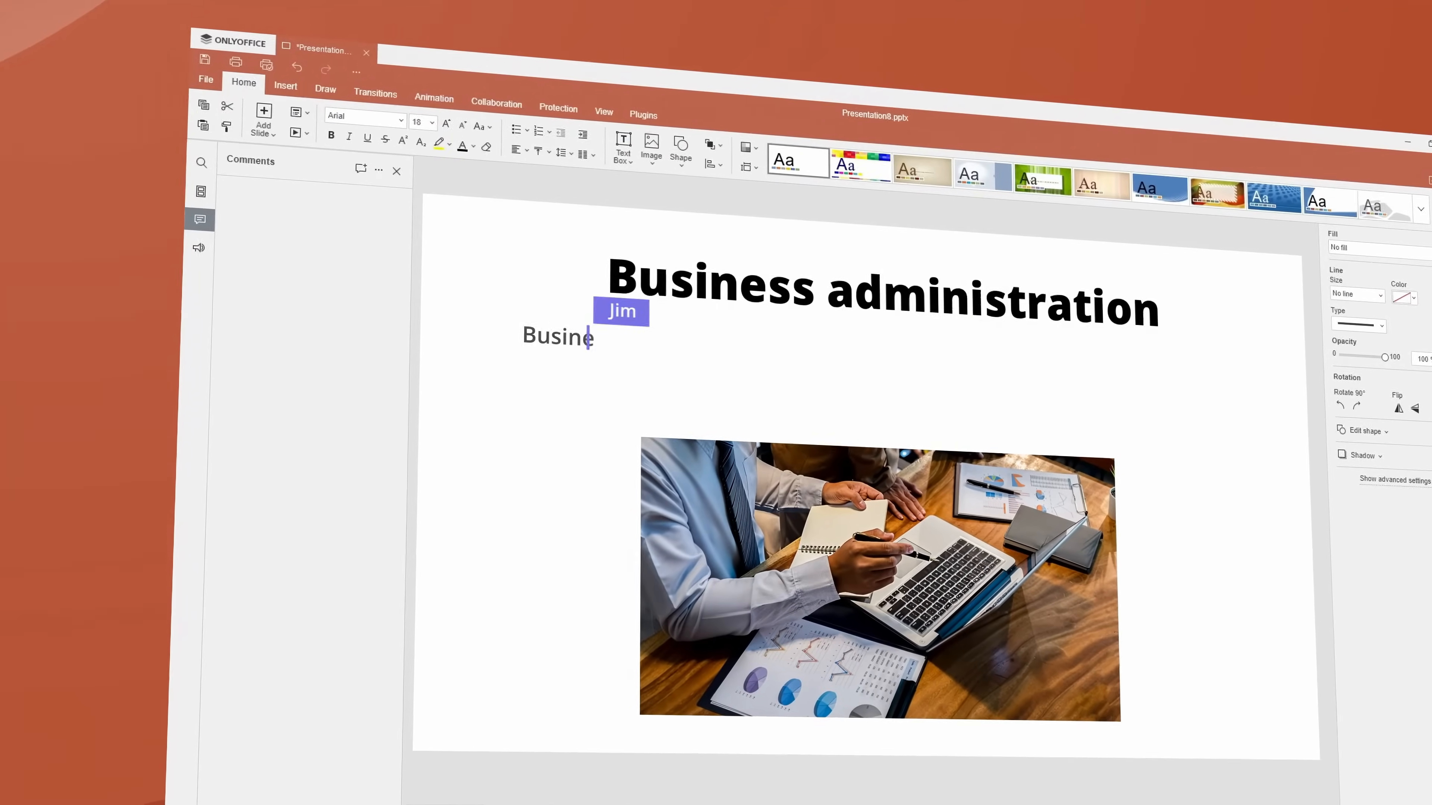
- Write 'Business administration is the process of managing and coordinating diverse business...' beneath the title
text(Business administration is the process of managing and coordinating diverse business operations for a com)
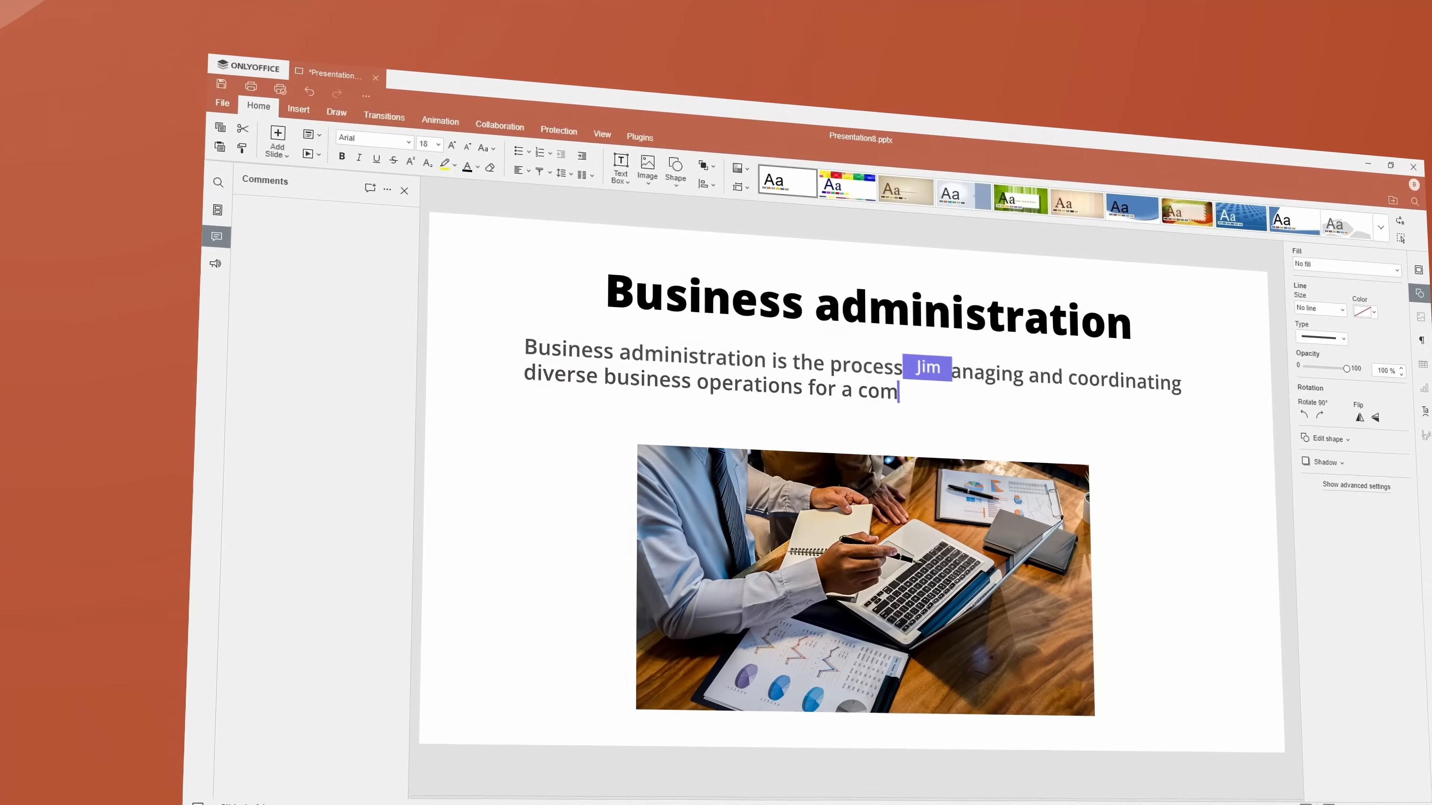